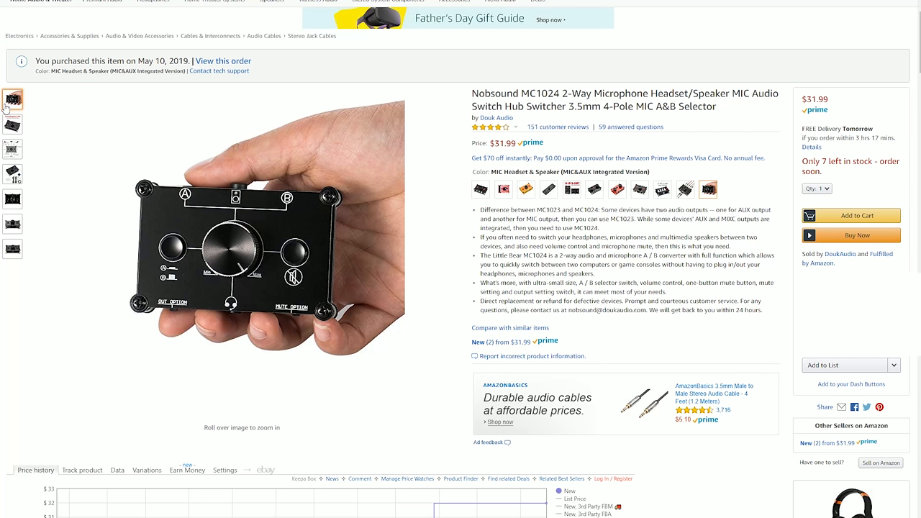
Show the '2-Way Microphone 4-Pole' product photo of the Nobsound switcher as the main image
{"action": "left_click", "coordinate": [12, 124]}
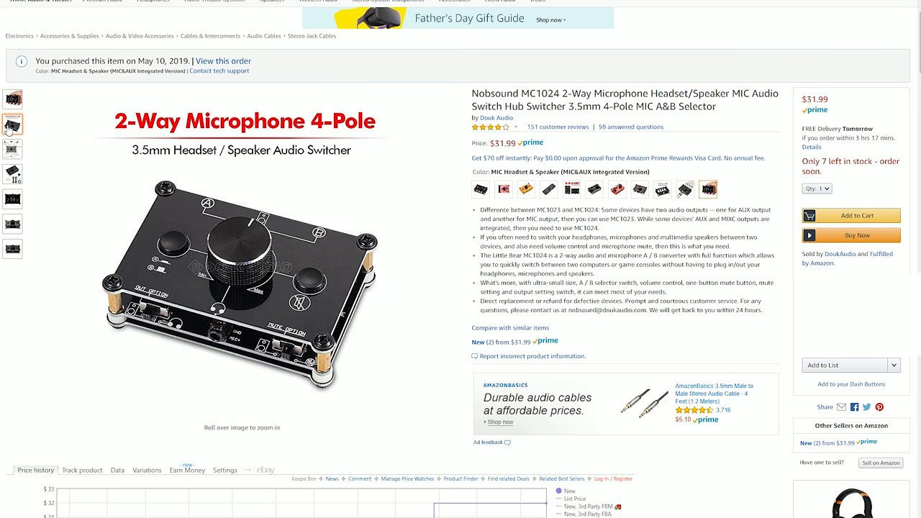